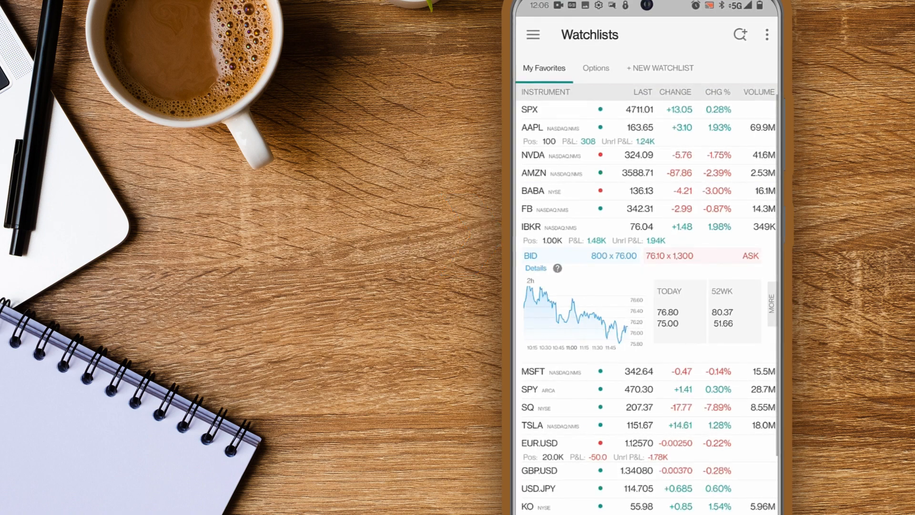
- Bring up the full IBKR Quote Details page from the expanded watchlist row
{"action": "left_click", "coordinate": [530, 227]}
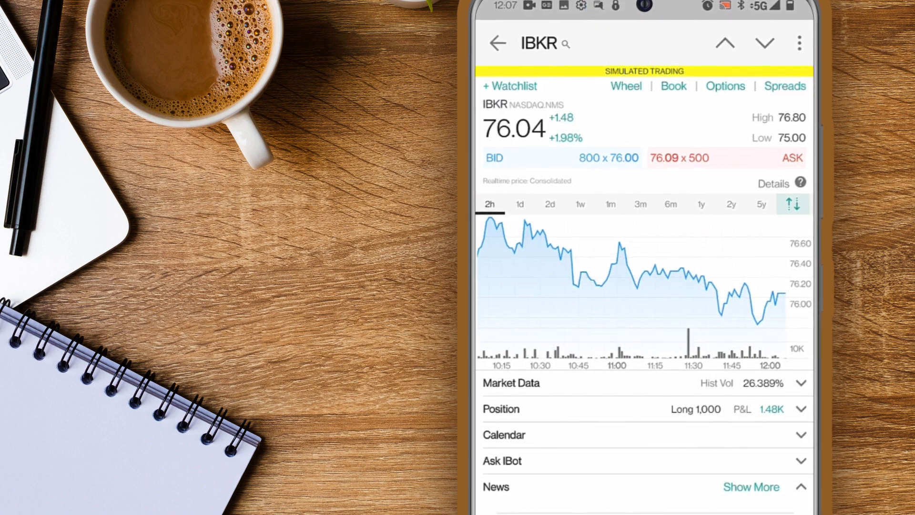
{"action": "left_click", "coordinate": [626, 85]}
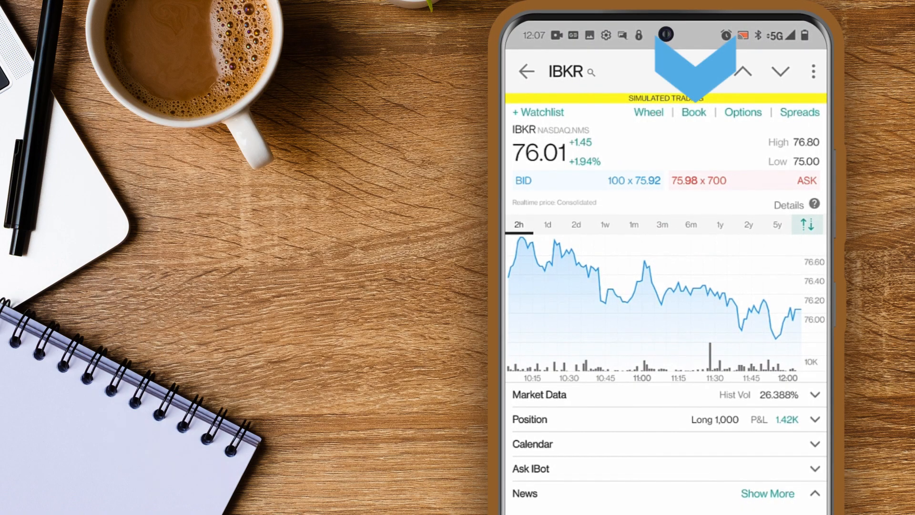
{"action": "left_click", "coordinate": [693, 113]}
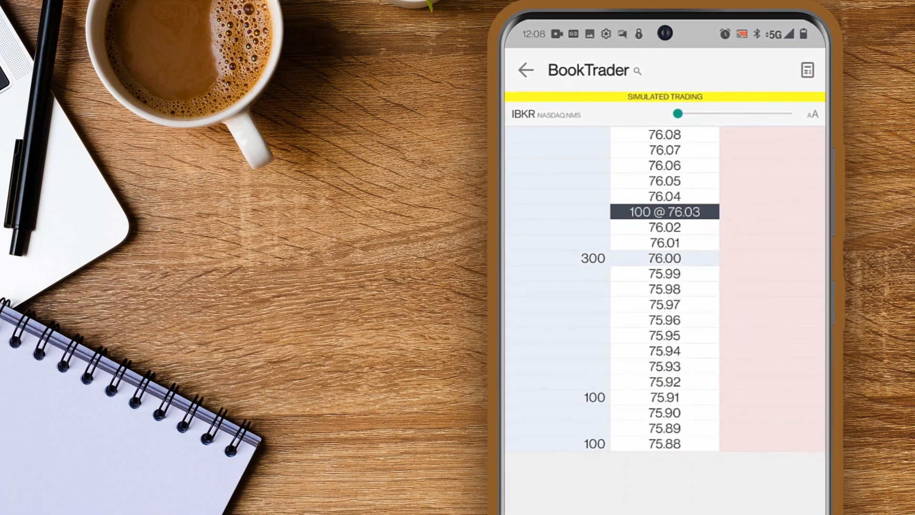
{"action": "left_click", "coordinate": [524, 70]}
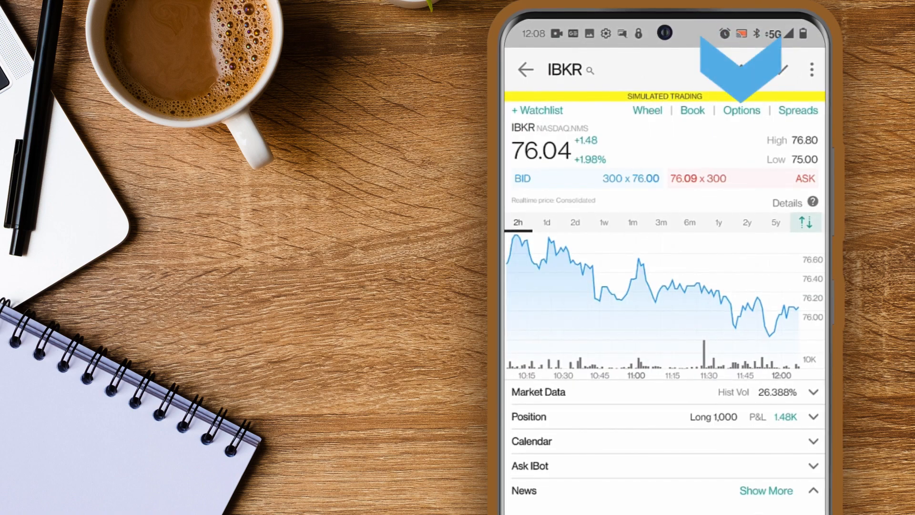
{"action": "left_click", "coordinate": [742, 111]}
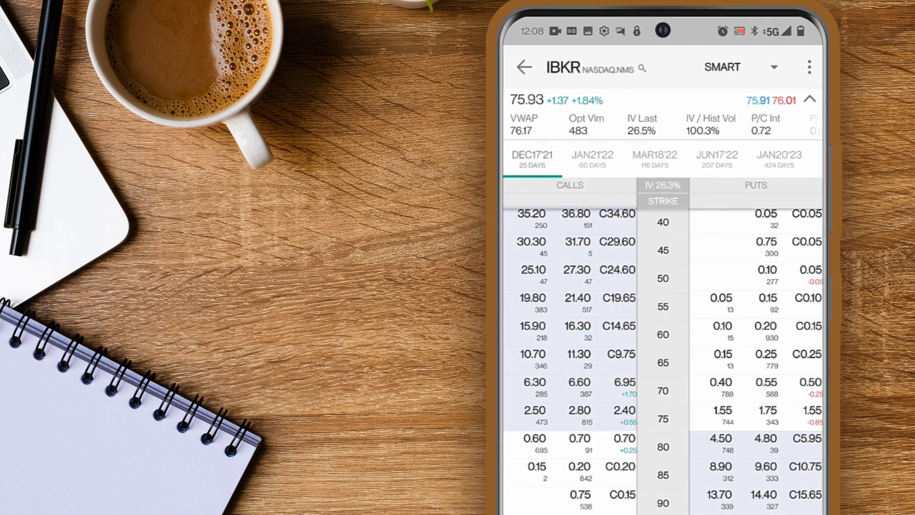
{"action": "scroll", "scroll_direction": "down", "scroll_amount": 3}
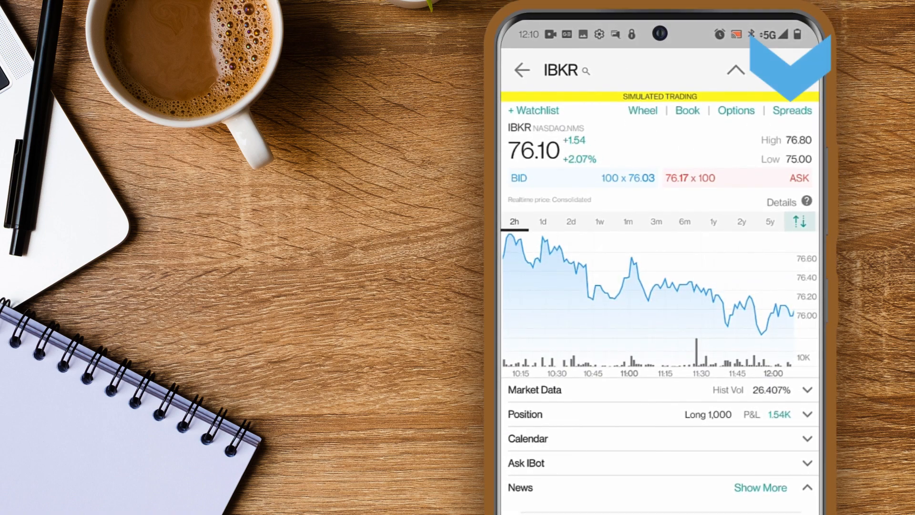
- Show the IBKR price history as a full-screen 1y chart
{"action": "left_click", "coordinate": [736, 111]}
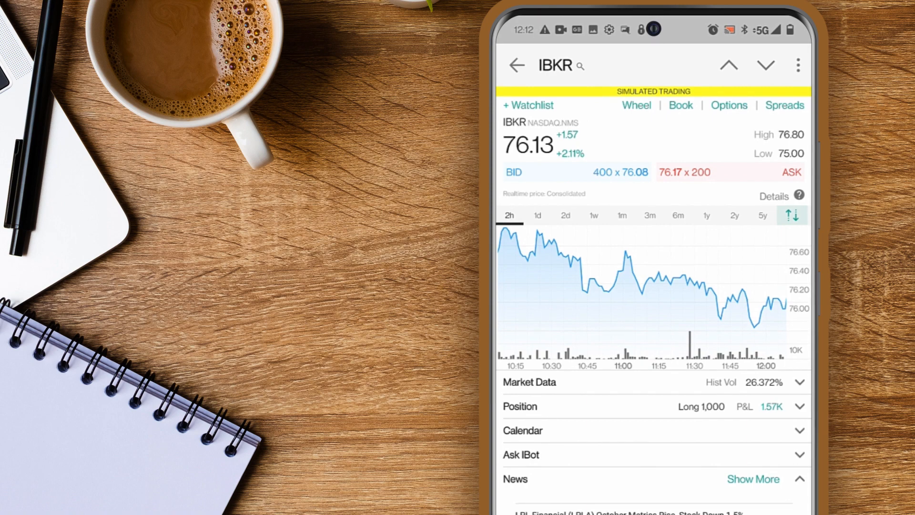
{"action": "left_click", "coordinate": [706, 215]}
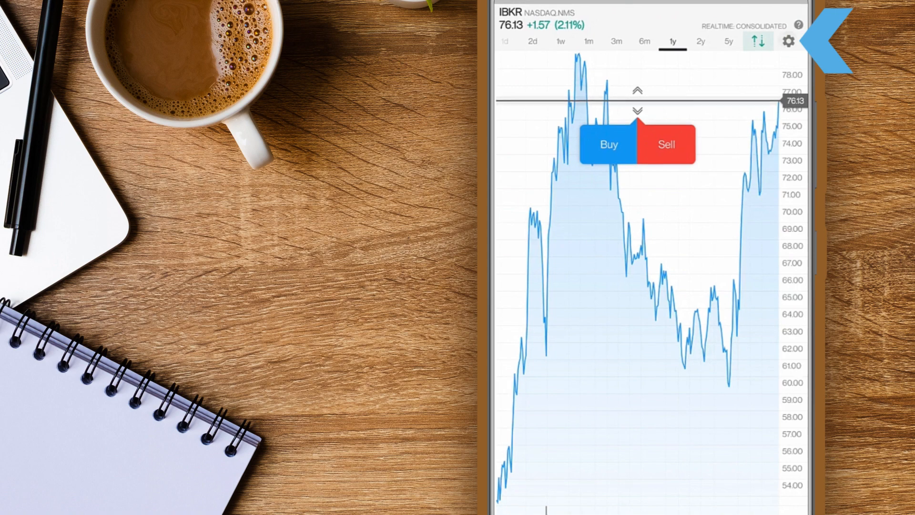
- Switch the chart to 15-minute candlesticks via settings and expand the Market Data figures
{"action": "left_click", "coordinate": [789, 41]}
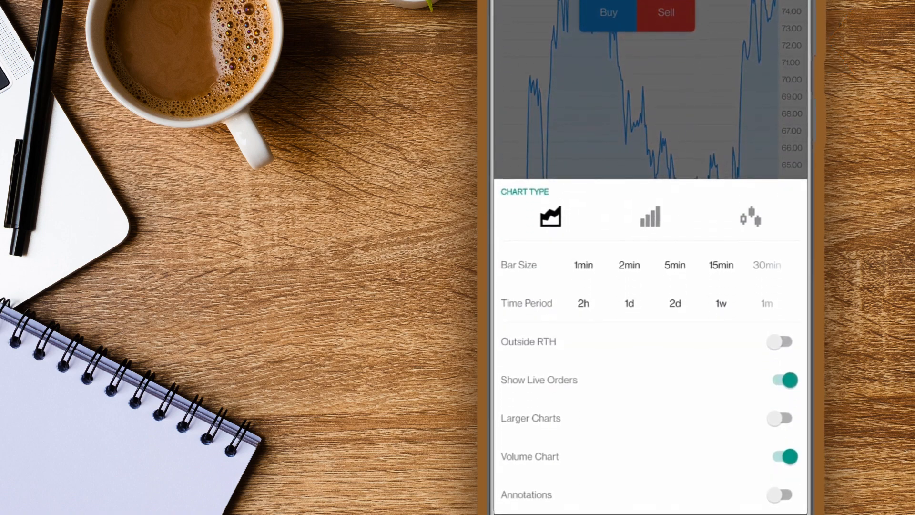
{"action": "left_click", "coordinate": [674, 303]}
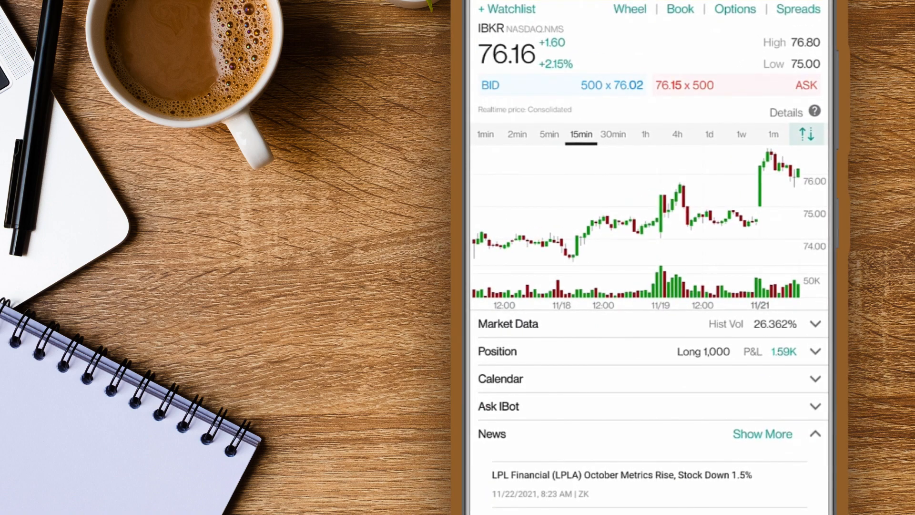
{"action": "left_click", "coordinate": [816, 324]}
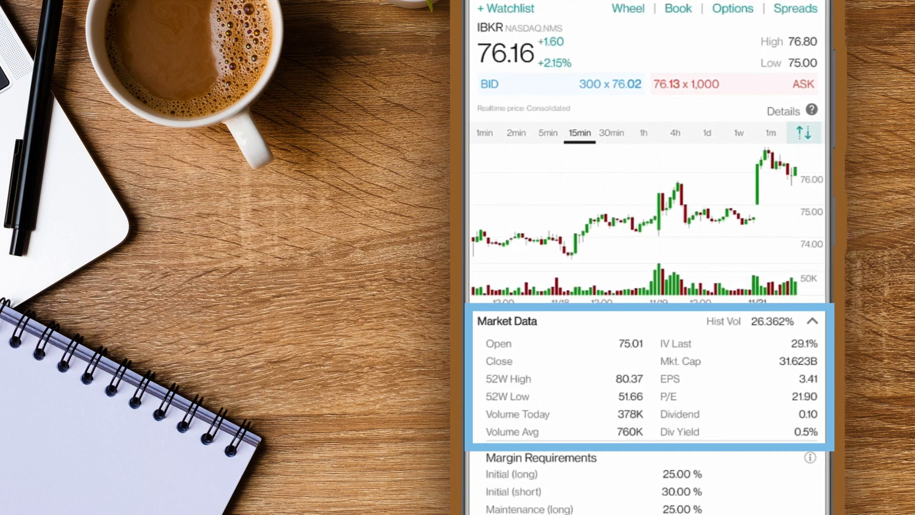
- Expand the Position section for the 1,000-share holding and enter its Exit Strategy planner
{"action": "scroll", "scroll_direction": "down", "scroll_amount": 3}
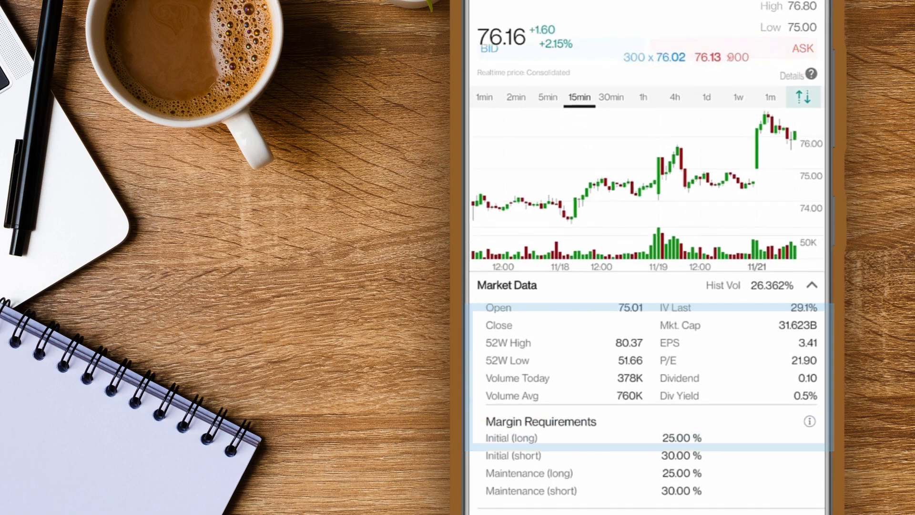
{"action": "scroll", "scroll_direction": "down", "scroll_amount": 3}
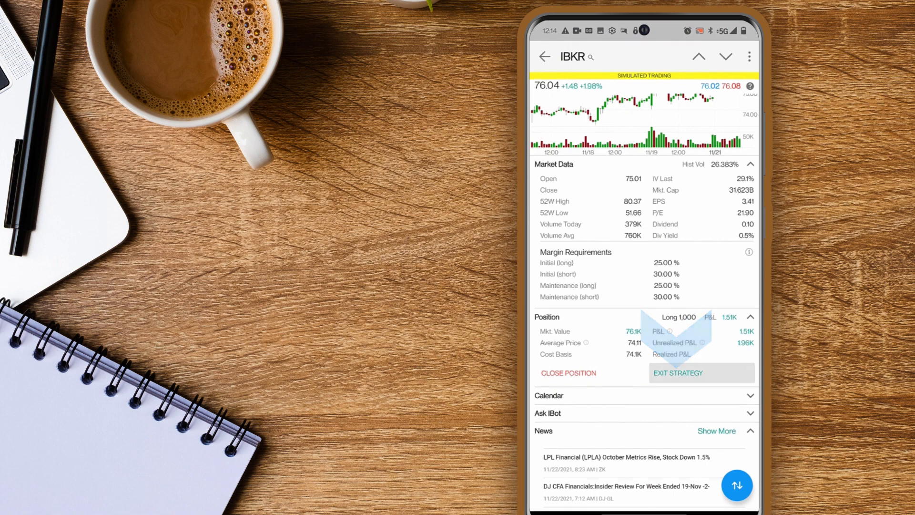
{"action": "left_click", "coordinate": [677, 373]}
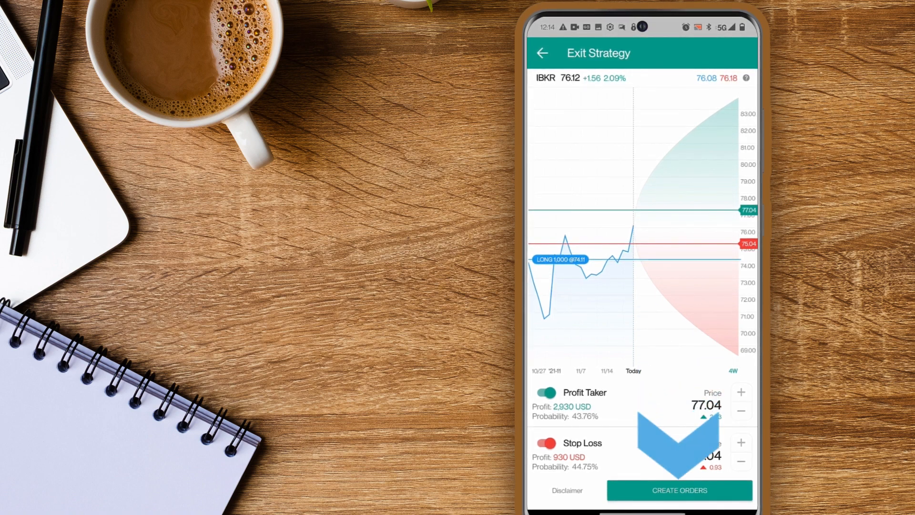
- Create and submit the bracket exit: 77.04 limit sell and 75.04 stop sell for 1,000 shares
{"action": "left_click", "coordinate": [680, 490]}
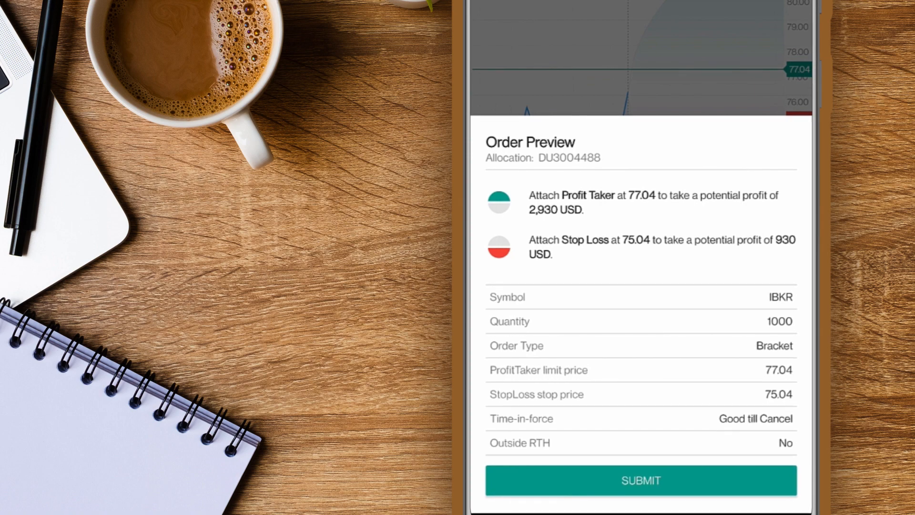
{"action": "left_click", "coordinate": [641, 480]}
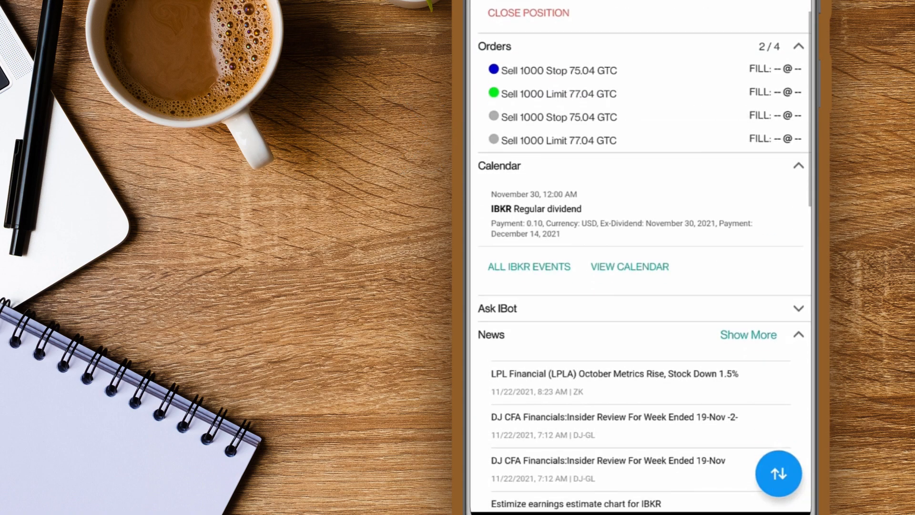
{"action": "scroll", "scroll_direction": "down", "scroll_amount": 3}
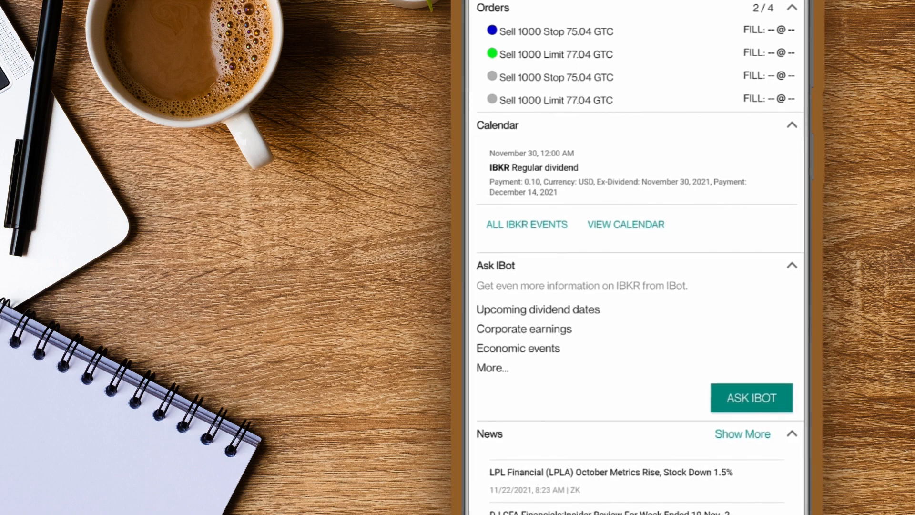
- Scroll through Orders, Calendar, News and Analyst Reports down to the fundamentals sections
{"action": "scroll", "scroll_direction": "down", "scroll_amount": 3}
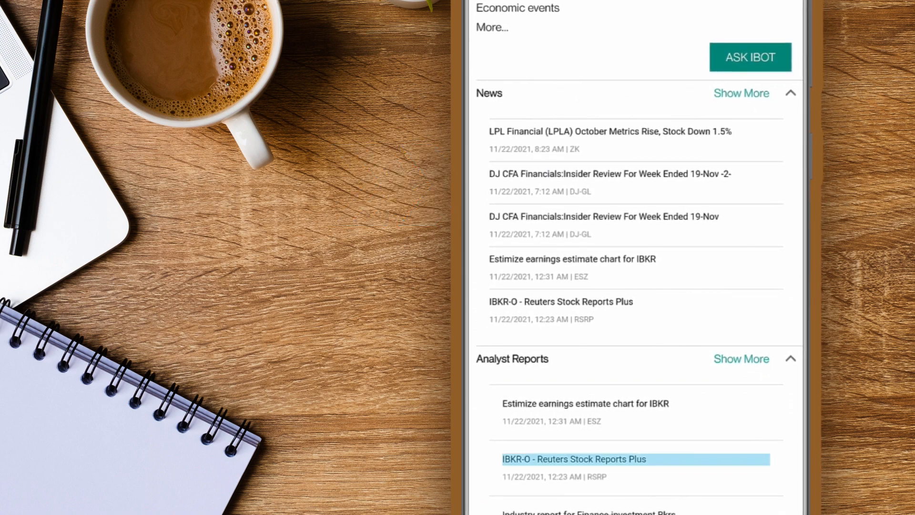
{"action": "scroll", "scroll_direction": "down", "scroll_amount": 3}
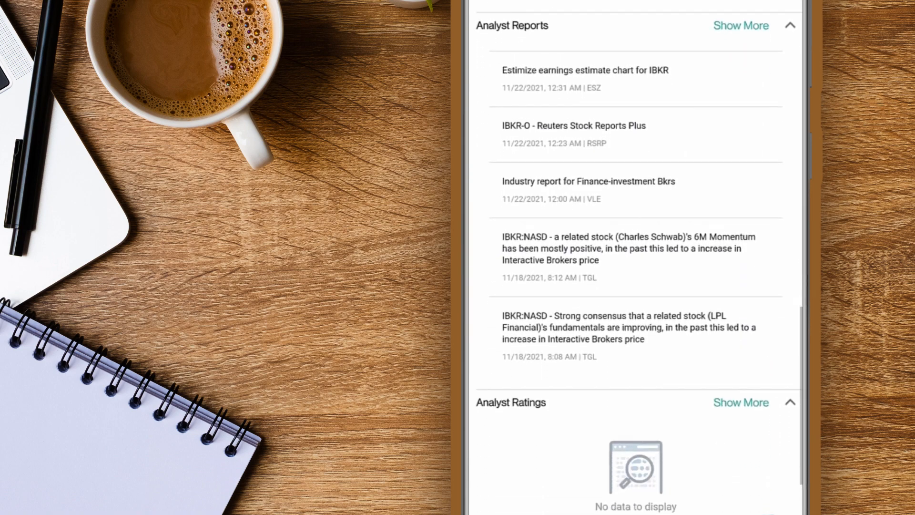
{"action": "scroll", "scroll_direction": "down", "scroll_amount": 3}
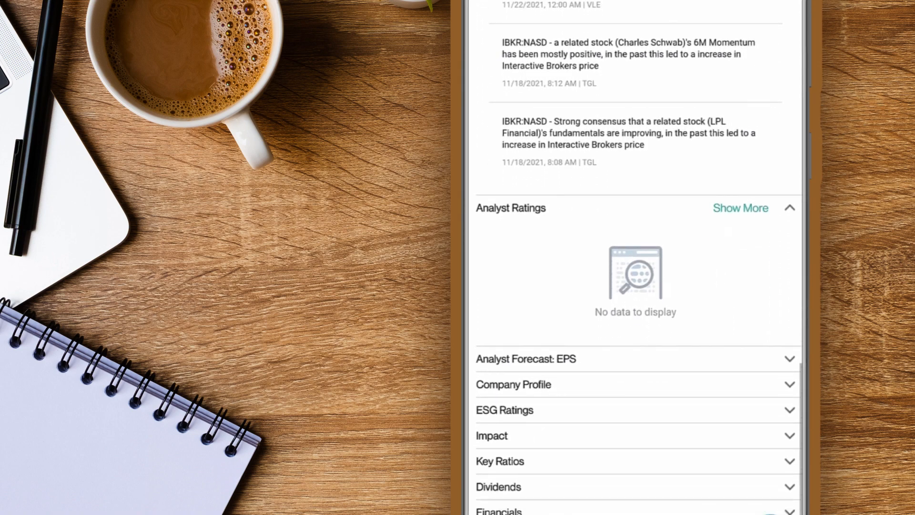
{"action": "scroll", "scroll_direction": "down", "scroll_amount": 3}
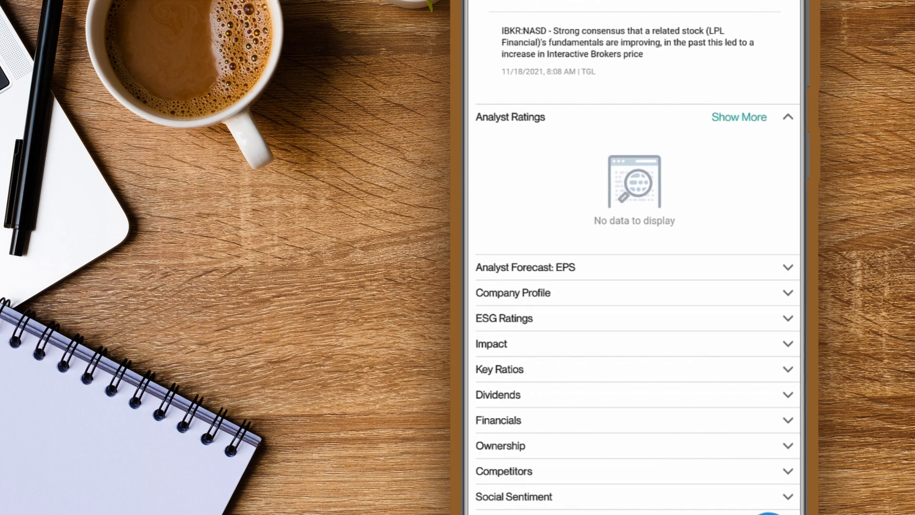
- Expand Analyst Forecast: EPS and review the profile, ESG and key ratio sections below it
{"action": "left_click", "coordinate": [524, 267]}
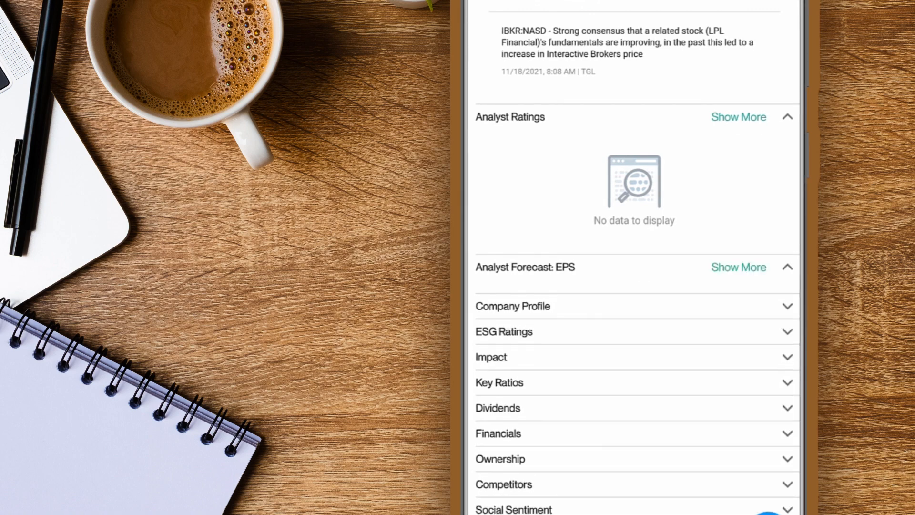
{"action": "scroll", "scroll_direction": "down", "scroll_amount": 3}
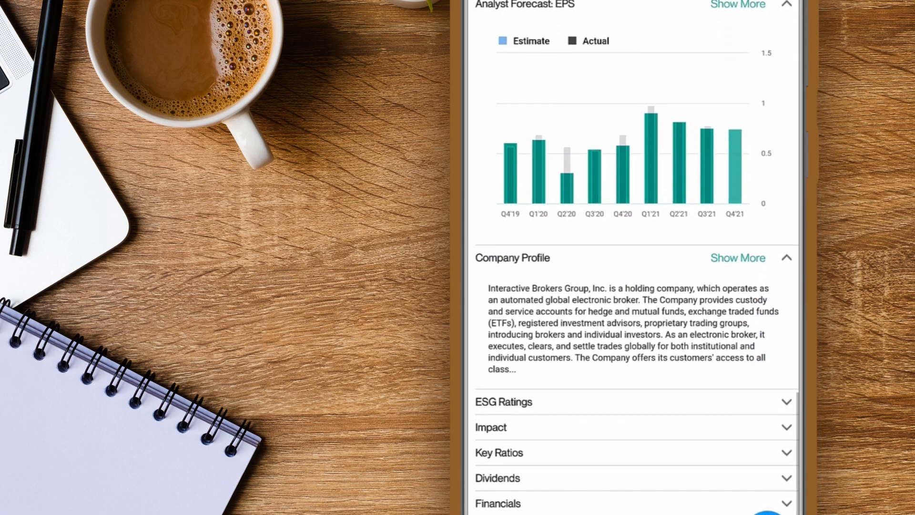
{"action": "scroll", "scroll_direction": "down", "scroll_amount": 3}
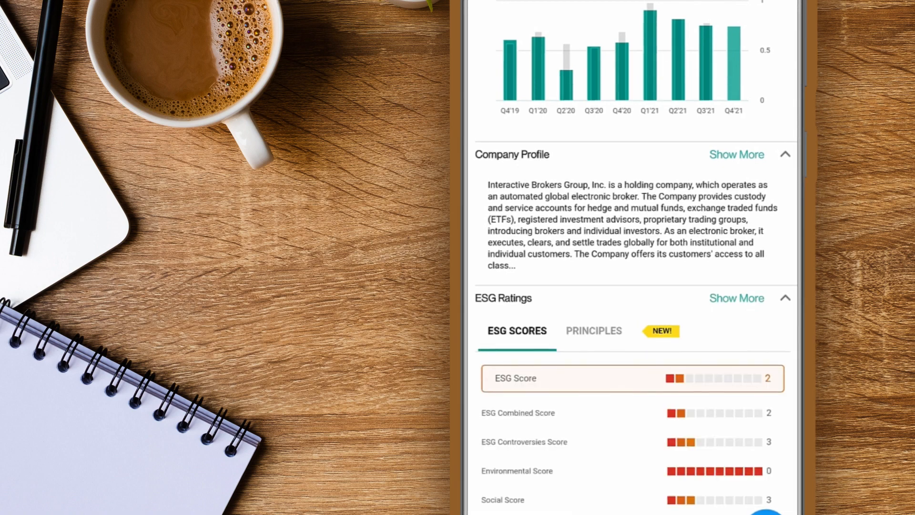
{"action": "scroll", "scroll_direction": "down", "scroll_amount": 3}
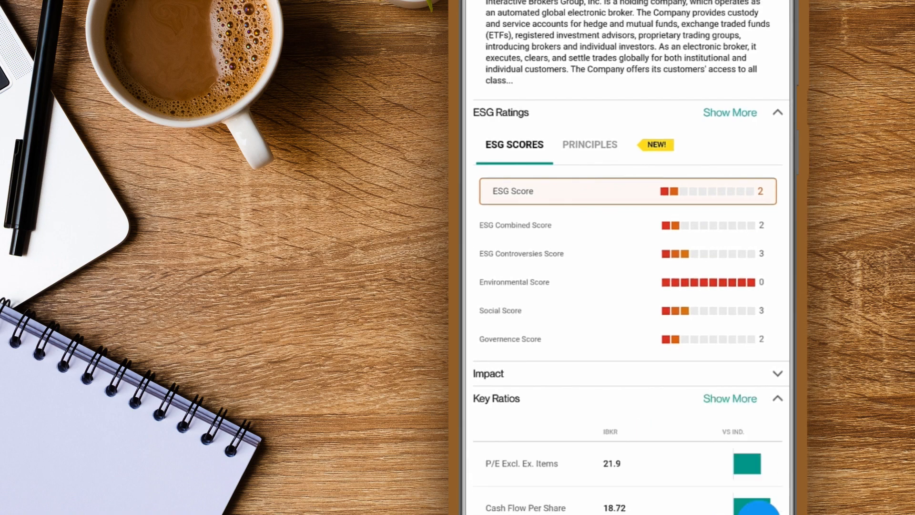
{"action": "scroll", "scroll_direction": "down", "scroll_amount": 3}
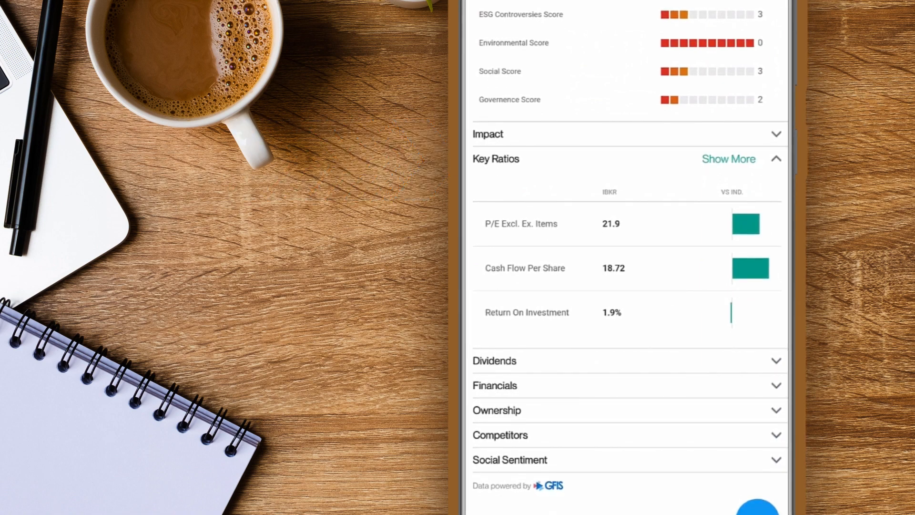
- Expand the Dividends, Financials and Competitors sections and return to the page top
{"action": "left_click", "coordinate": [494, 360]}
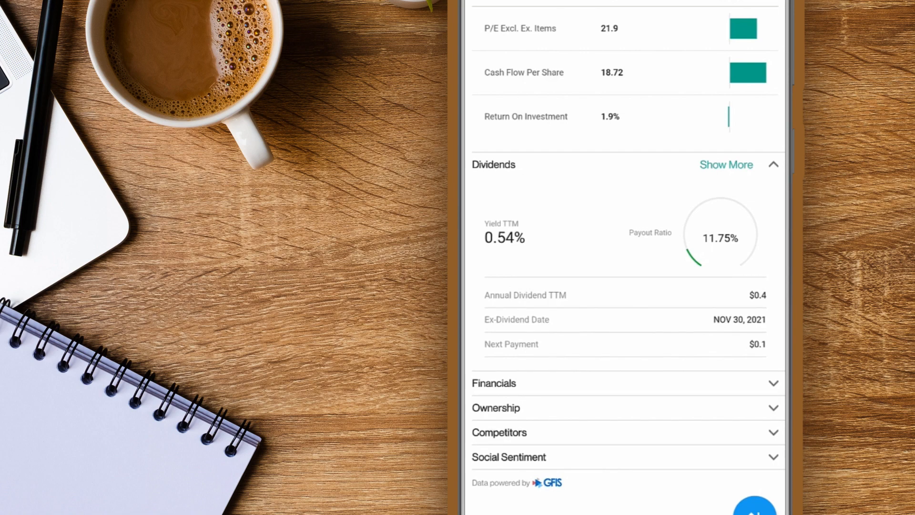
{"action": "left_click", "coordinate": [773, 383]}
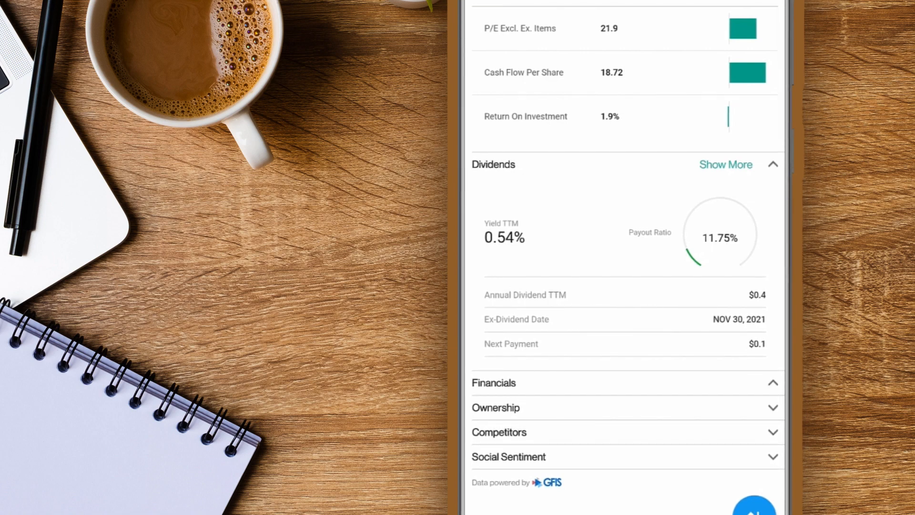
{"action": "left_click", "coordinate": [493, 382]}
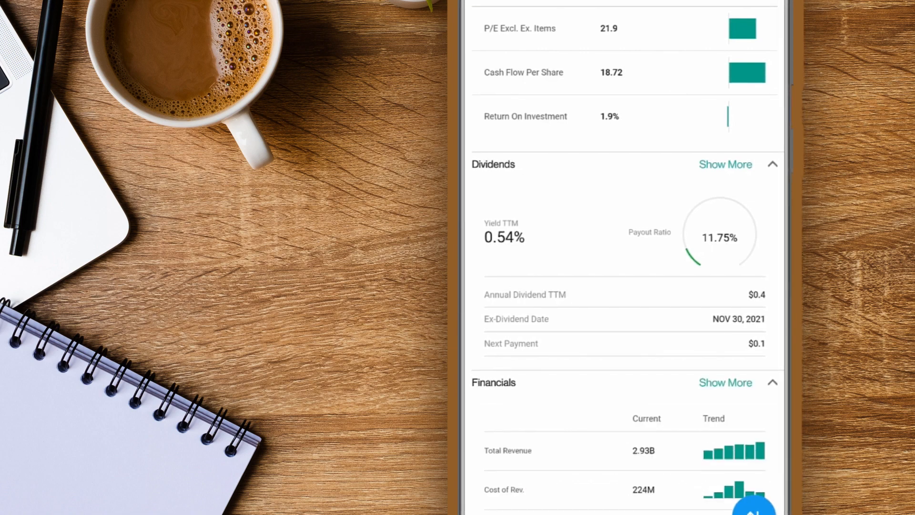
{"action": "scroll", "scroll_direction": "down", "scroll_amount": 3}
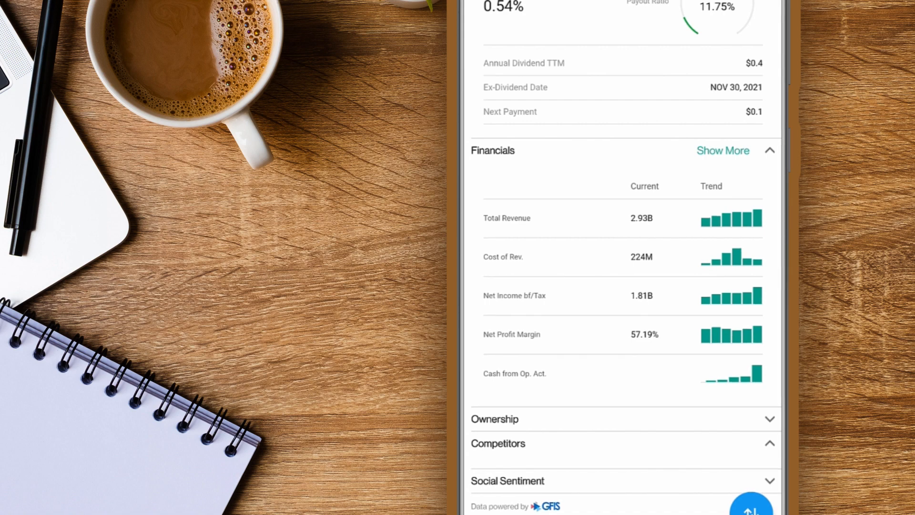
{"action": "scroll", "scroll_direction": "down", "scroll_amount": 3}
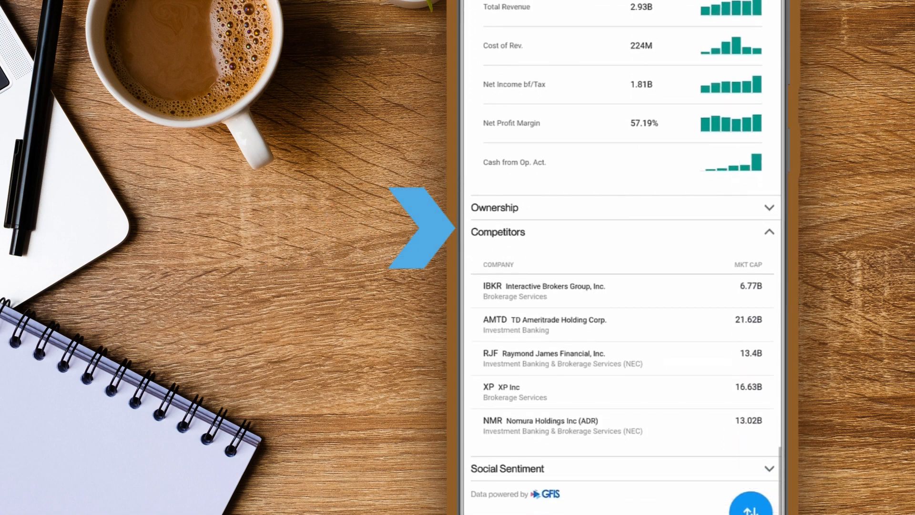
{"action": "scroll", "scroll_direction": "down", "scroll_amount": 3}
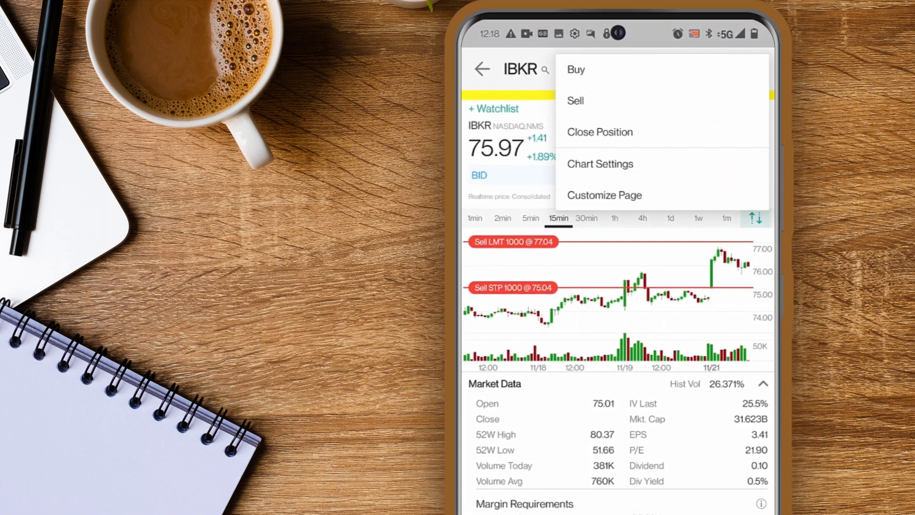
- Bring up the Customize Page list of sections the quote page shows
{"action": "left_click", "coordinate": [604, 194]}
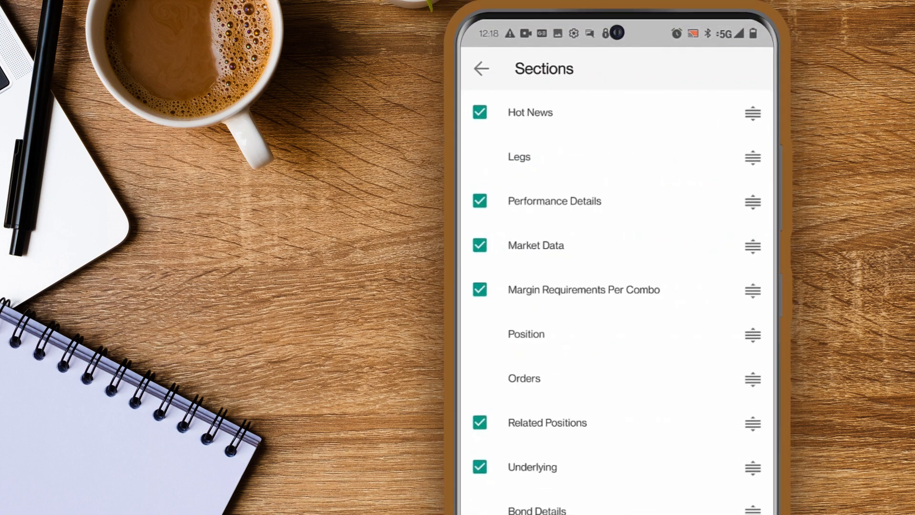